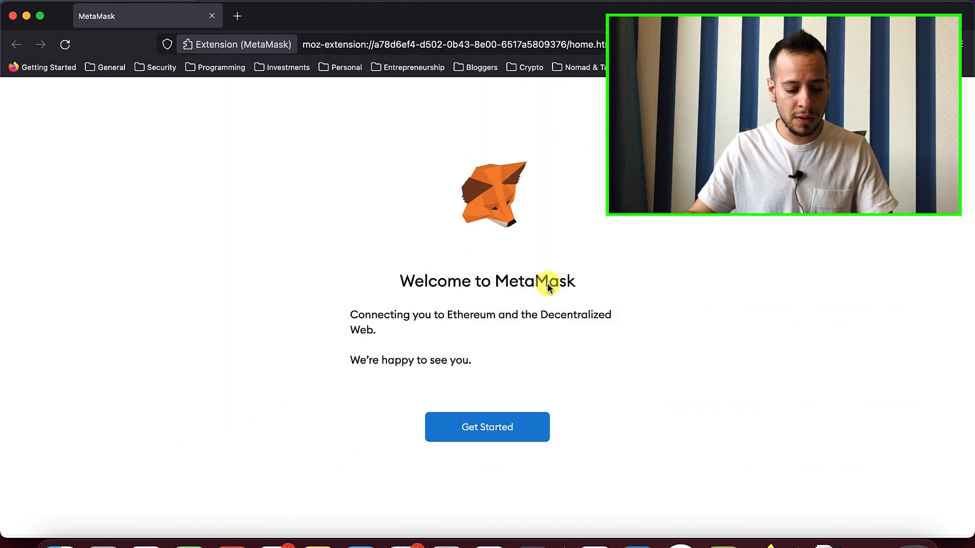
Step: Search Google for 'ledger live', reach ledger.com and go to the Ledger Live download page
text(ledger li)
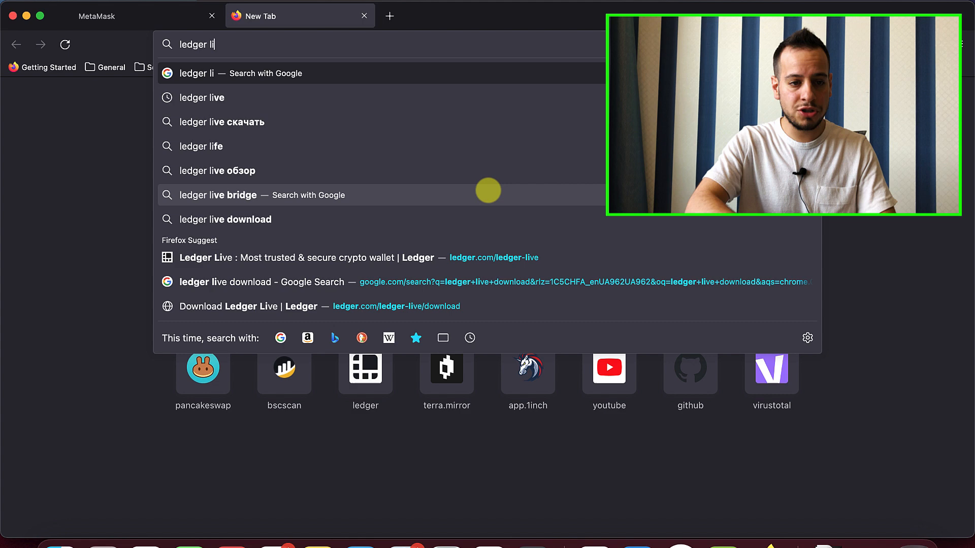
click(201, 97)
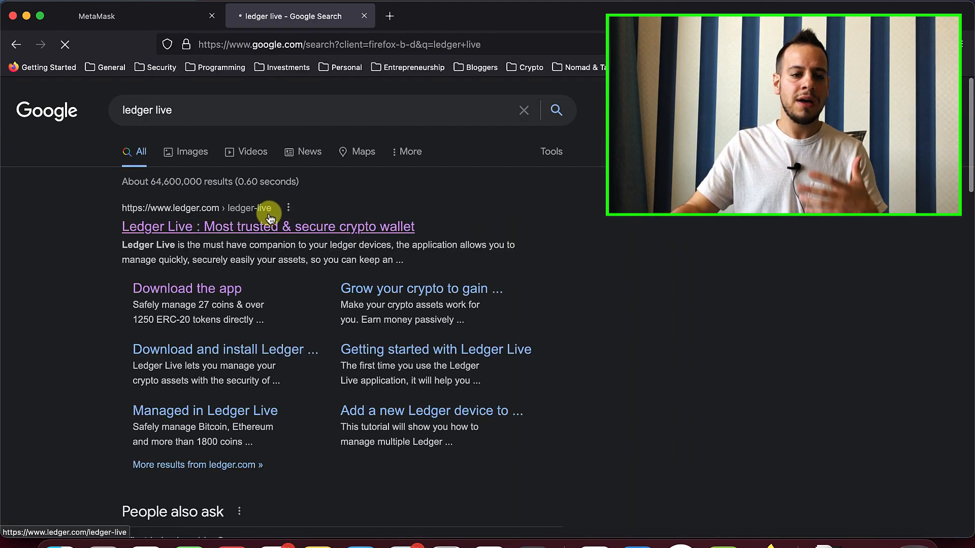
click(267, 227)
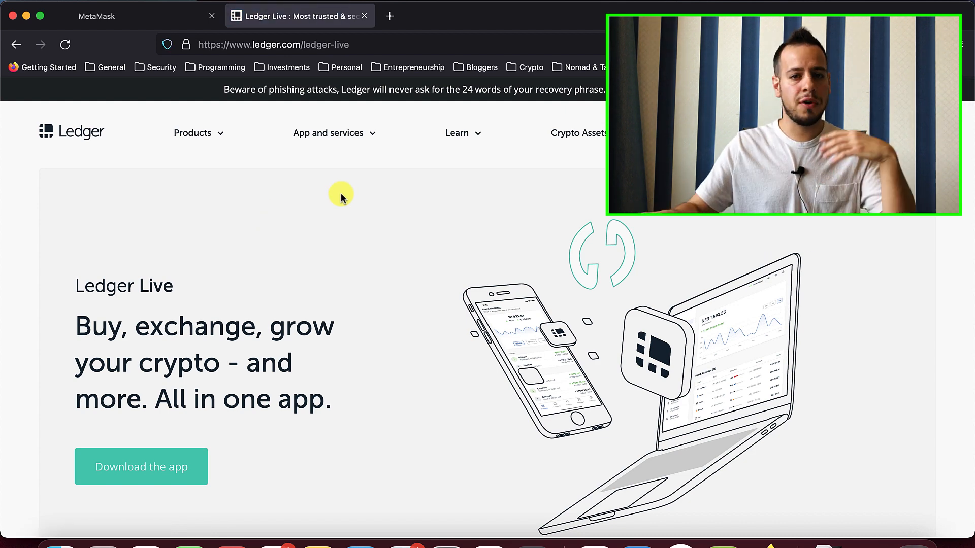
scroll(down, 3)
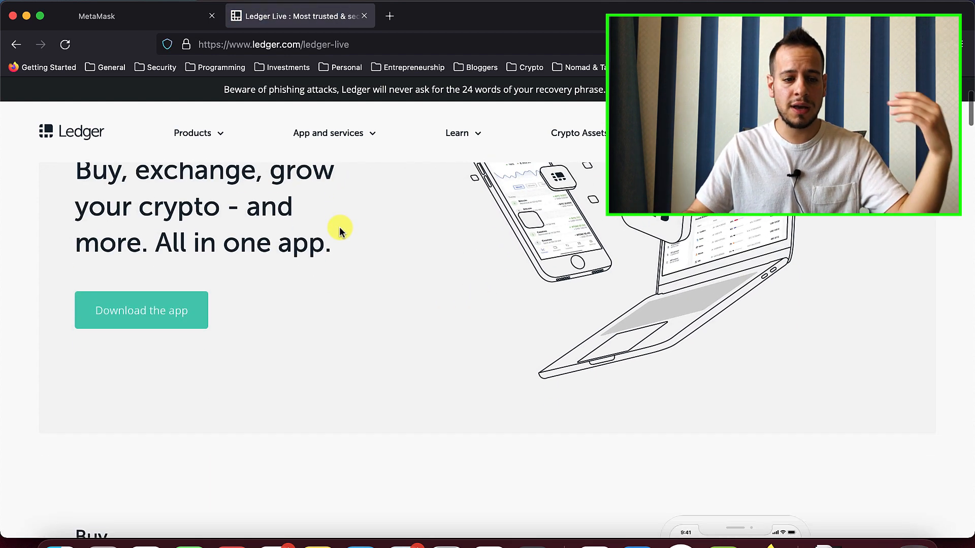
click(141, 310)
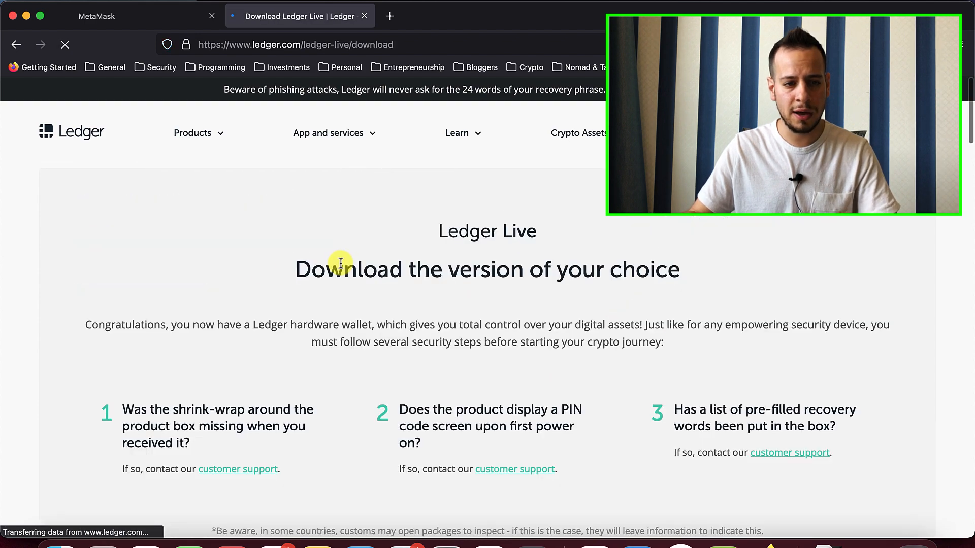
scroll(down, 3)
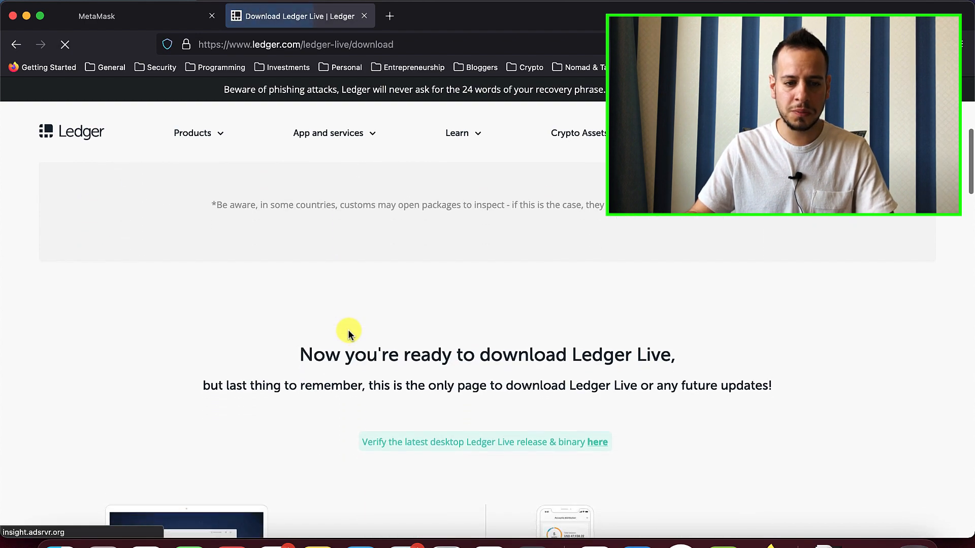
scroll(down, 3)
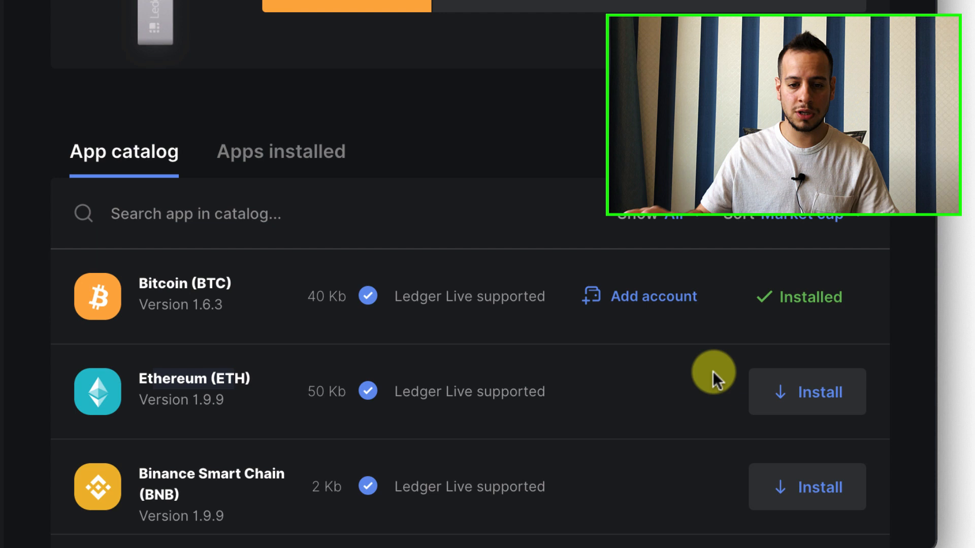
Step: Install the Ethereum (ETH) app on the Ledger device from the Manager's app catalog
click(806, 392)
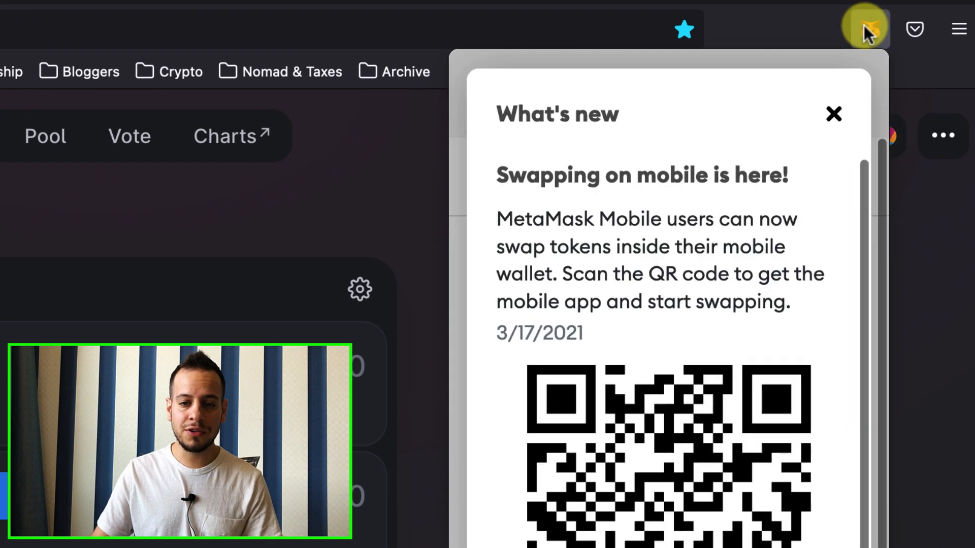
Step: Dismiss the What's new notice and bring up the MetaMask accounts menu
click(833, 114)
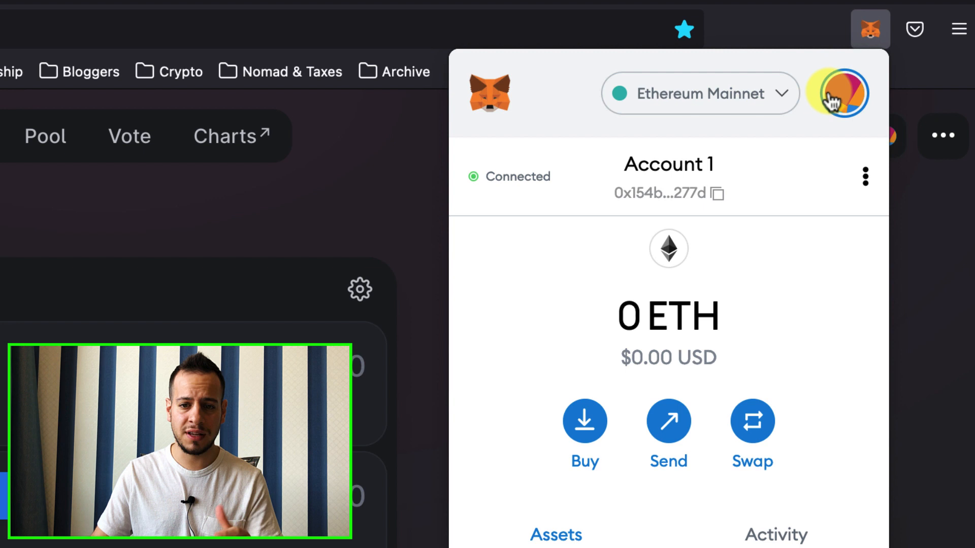
click(837, 93)
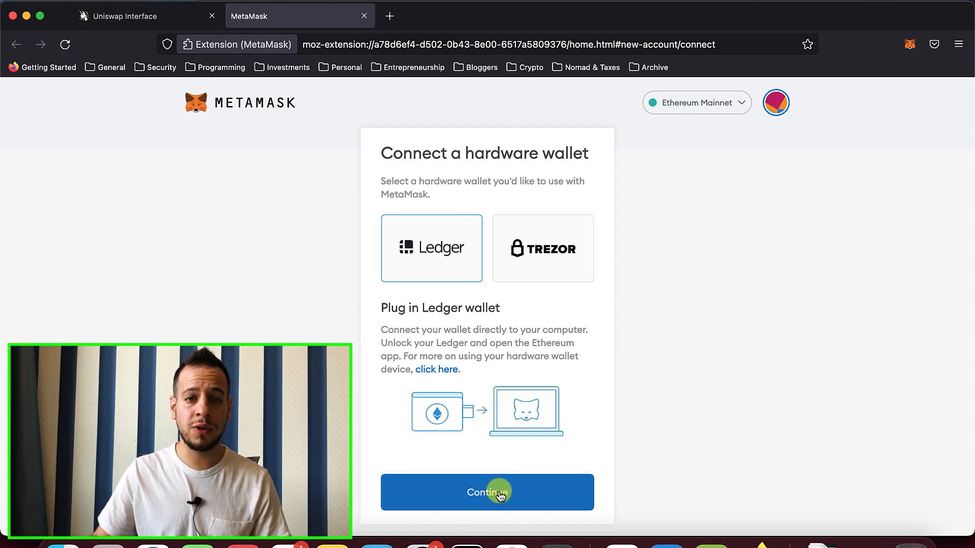
Step: Continue the Ledger connection so MetaMask lists the device's accounts with 0 ETH balances
click(486, 492)
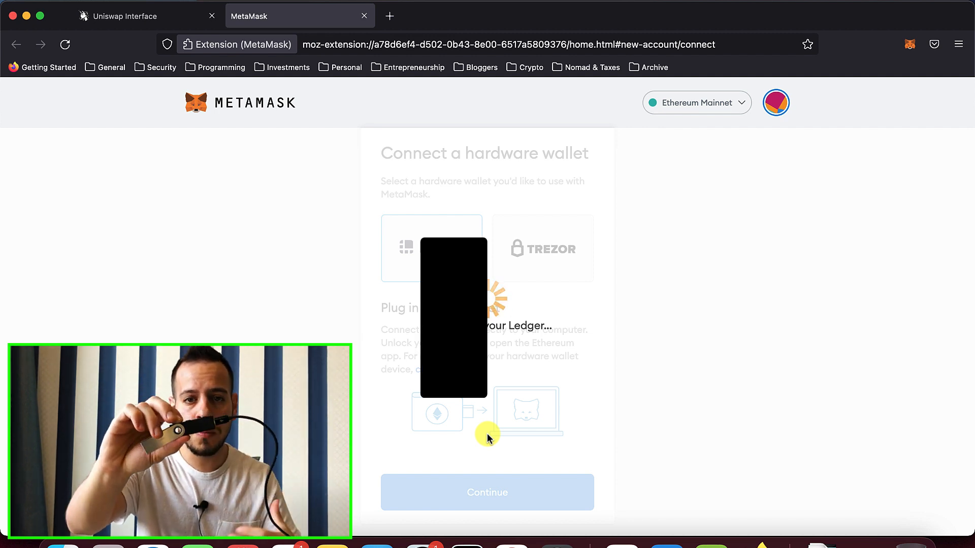
click(487, 492)
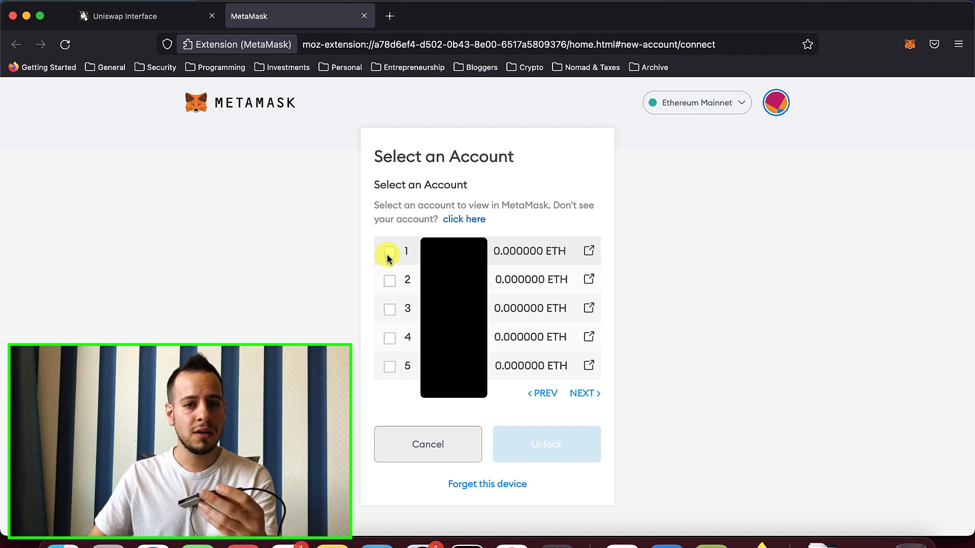
Step: Unlock the first Ledger account as 'Ledger 1' and check it is marked Hardware in the accounts list
click(390, 250)
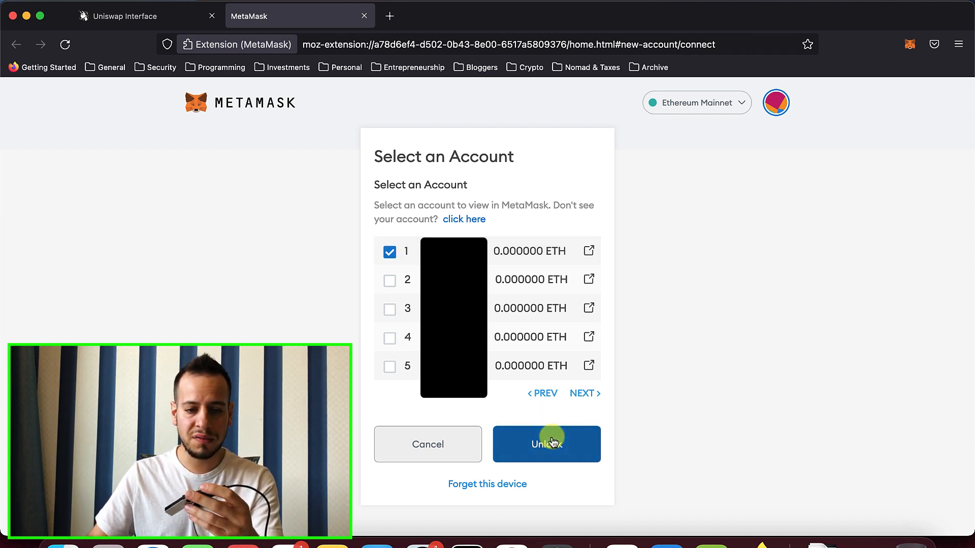
click(546, 444)
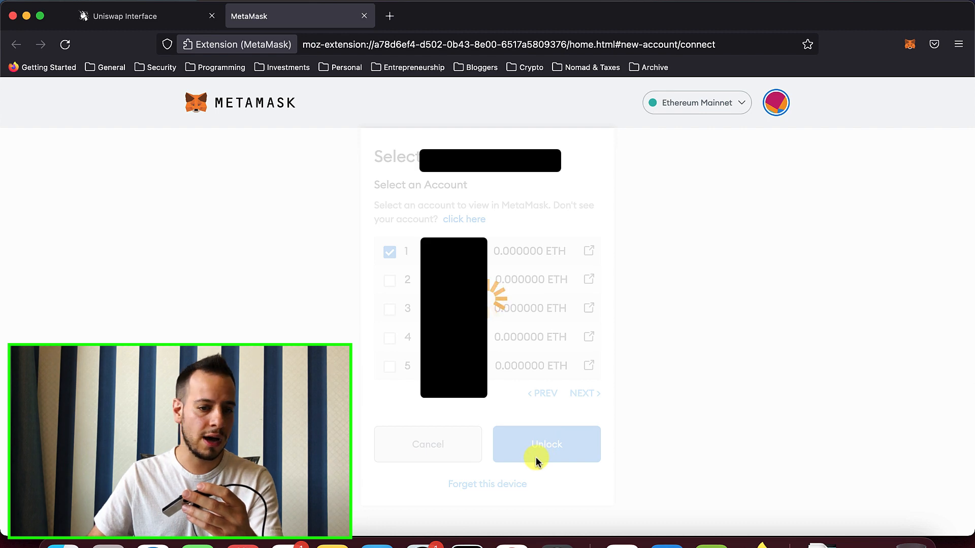
click(546, 443)
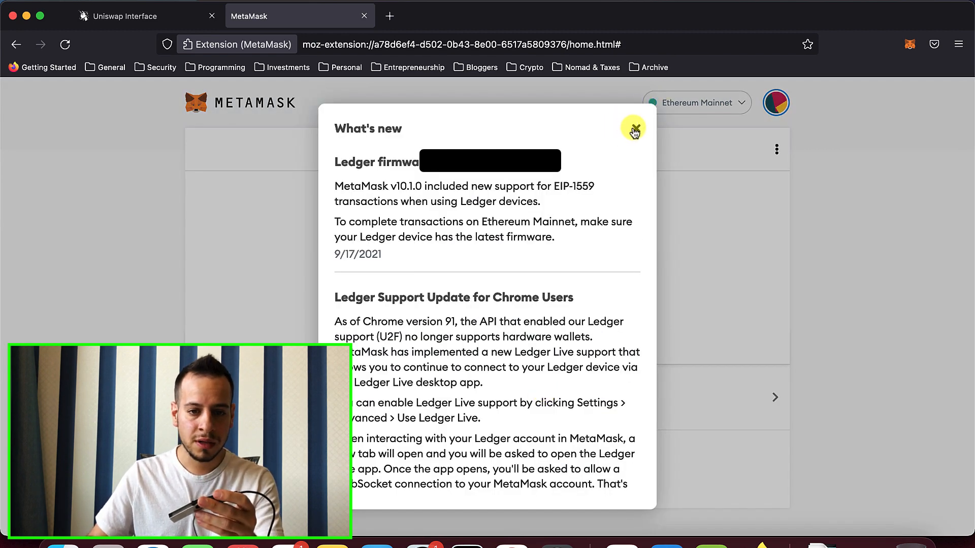
click(632, 129)
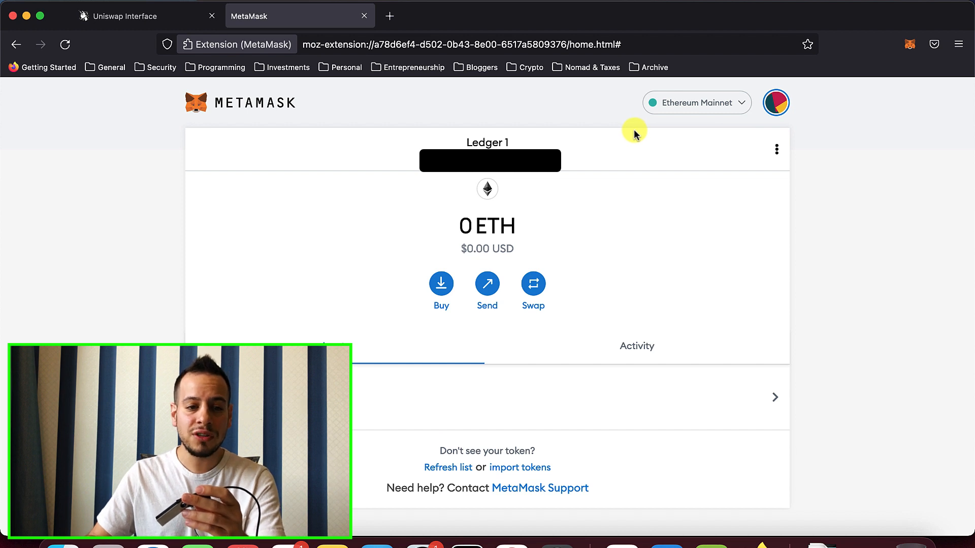
mouse_move(509, 138)
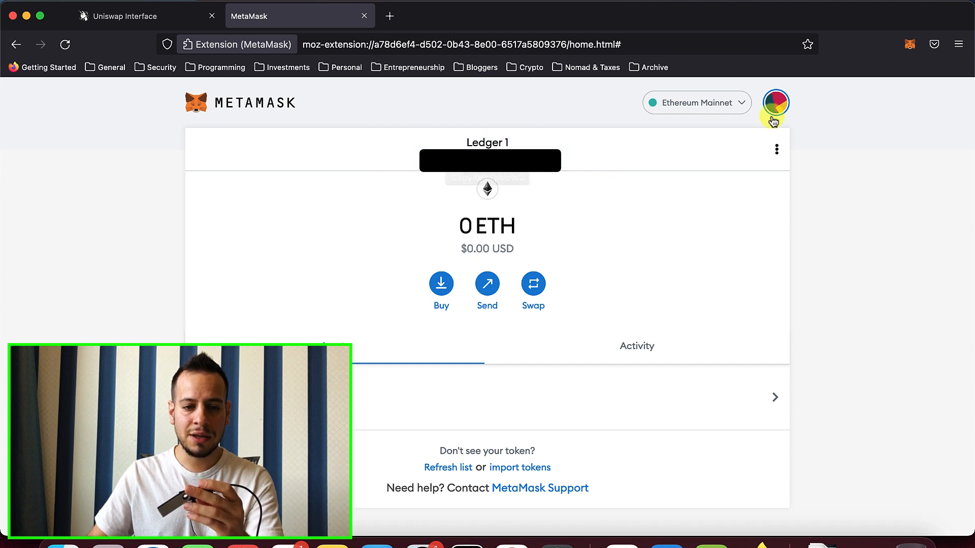
click(774, 103)
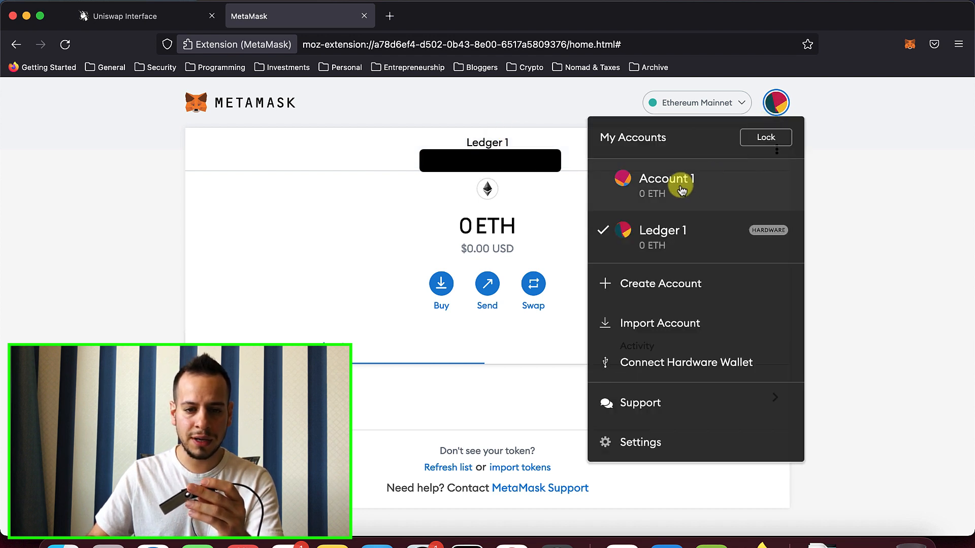
mouse_move(758, 235)
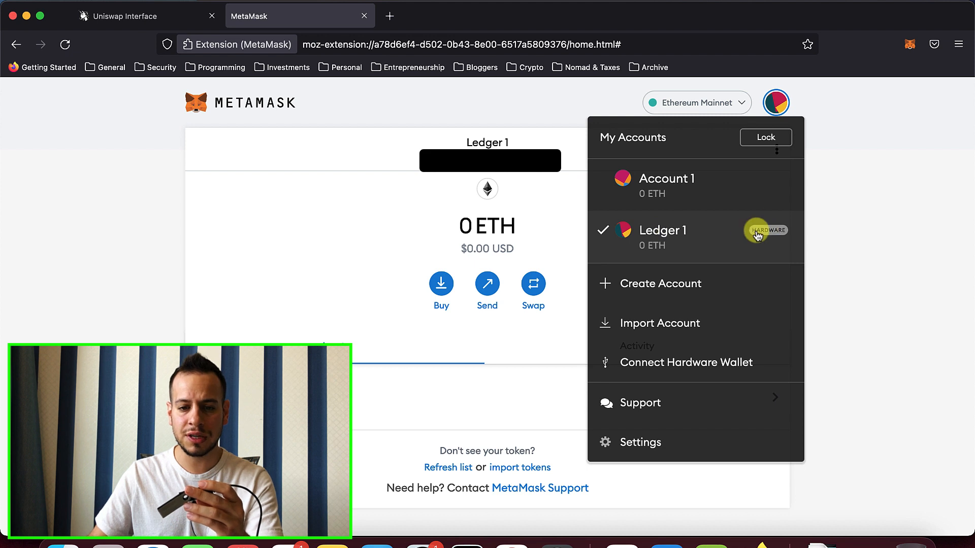
mouse_move(760, 220)
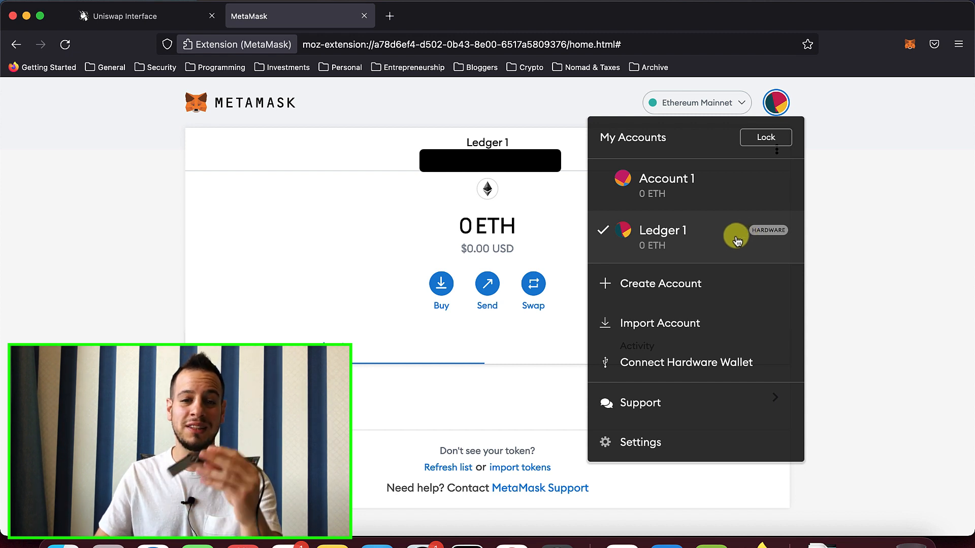
mouse_move(921, 236)
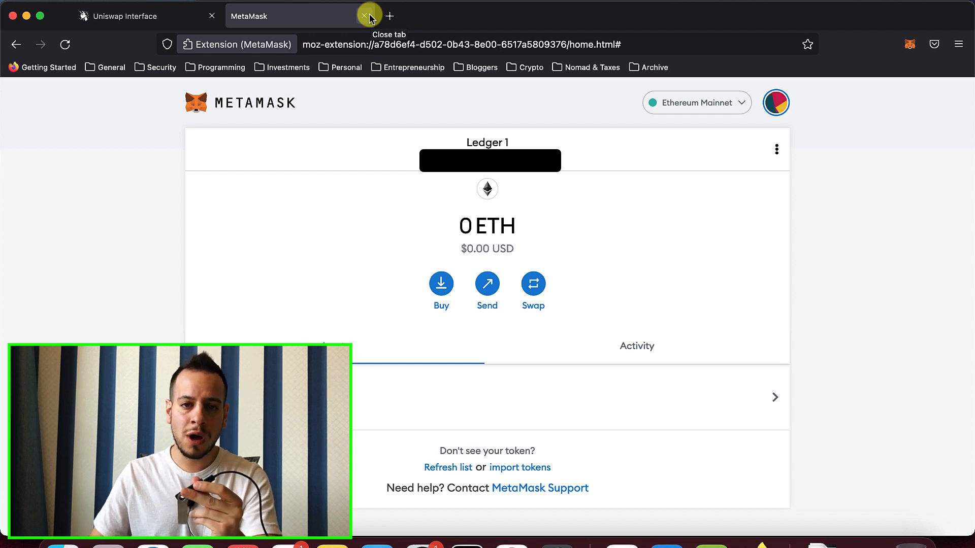
Step: Close the wallet tab and choose 1INCH as the output token, giving about 120.511 1INCH for 0.1 ETH
click(366, 15)
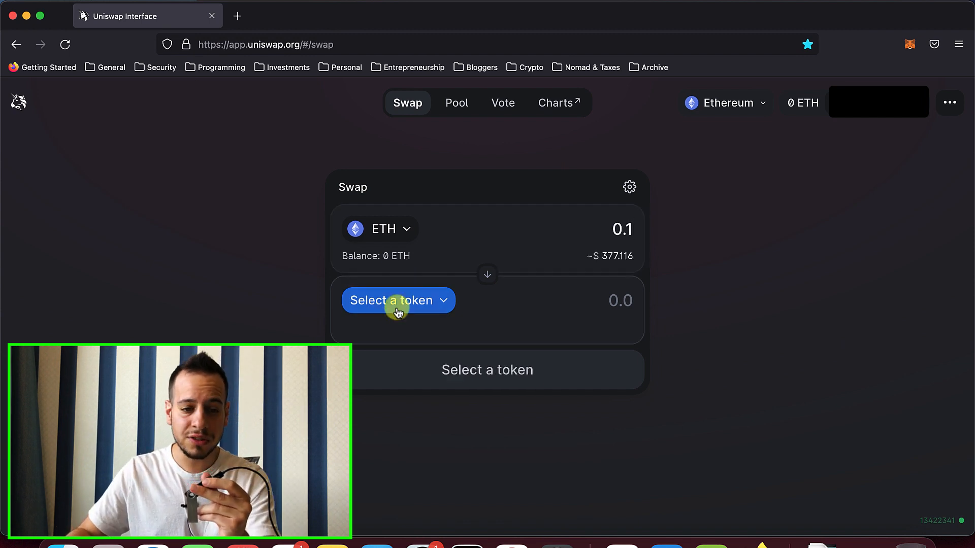
click(398, 301)
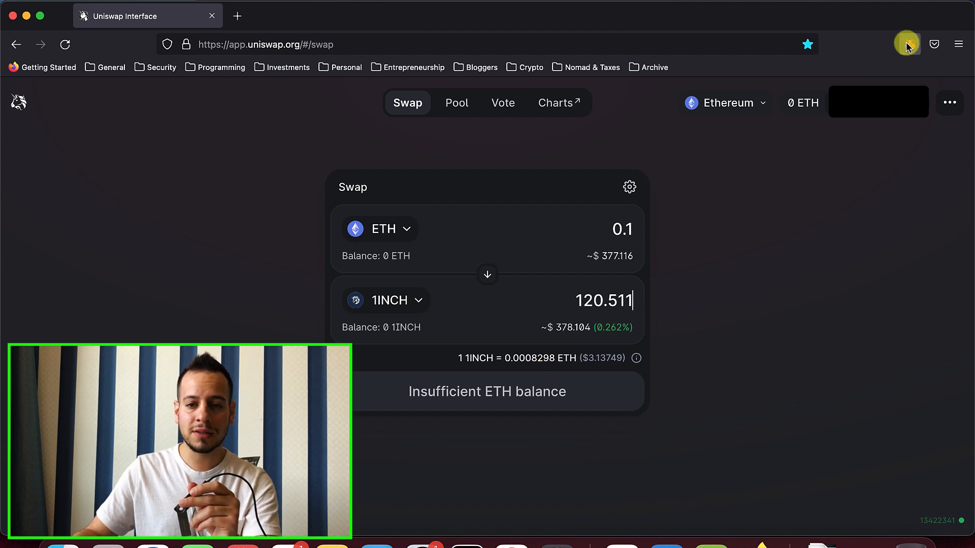
click(908, 44)
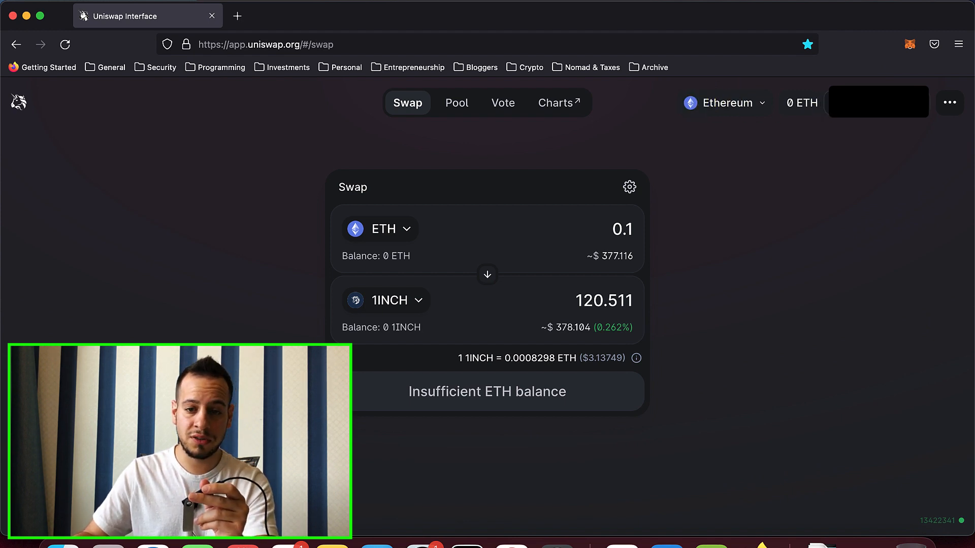
mouse_move(755, 207)
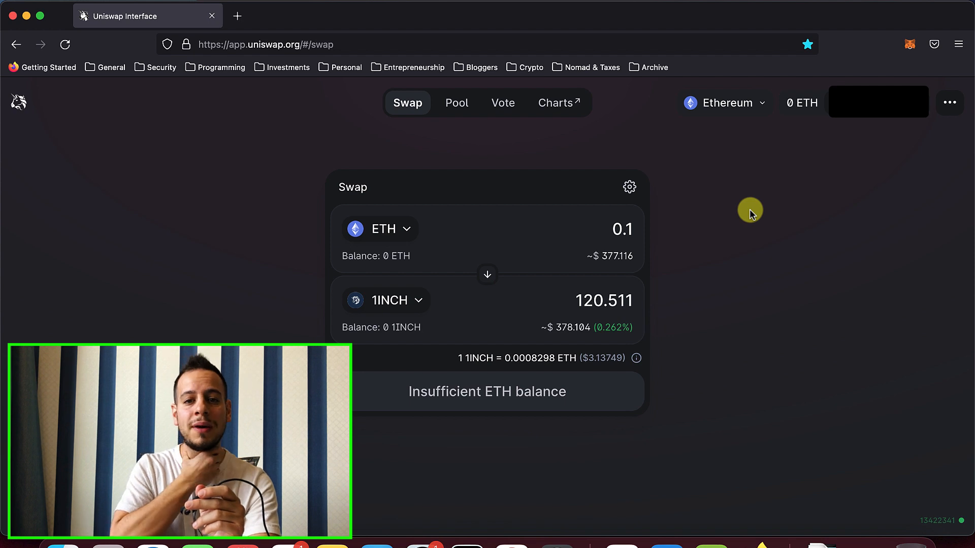
mouse_move(907, 44)
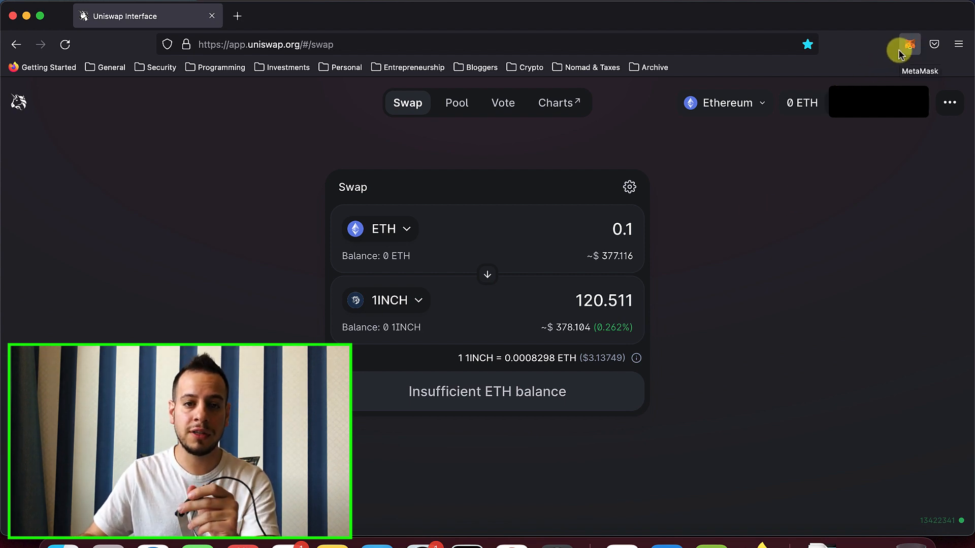
Step: Show MetaMask's accounts list over Uniswap with Ledger 1 active beside Account 1
click(909, 44)
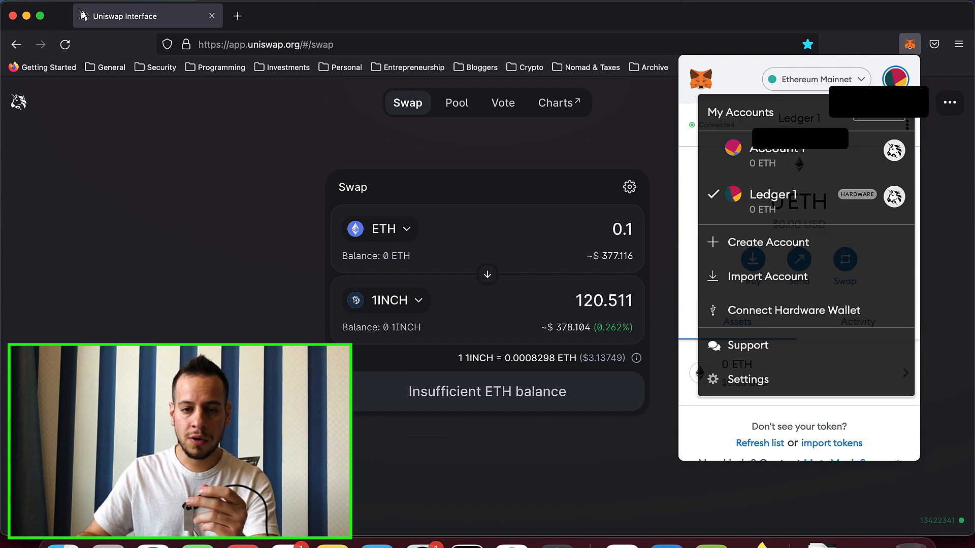
mouse_move(804, 202)
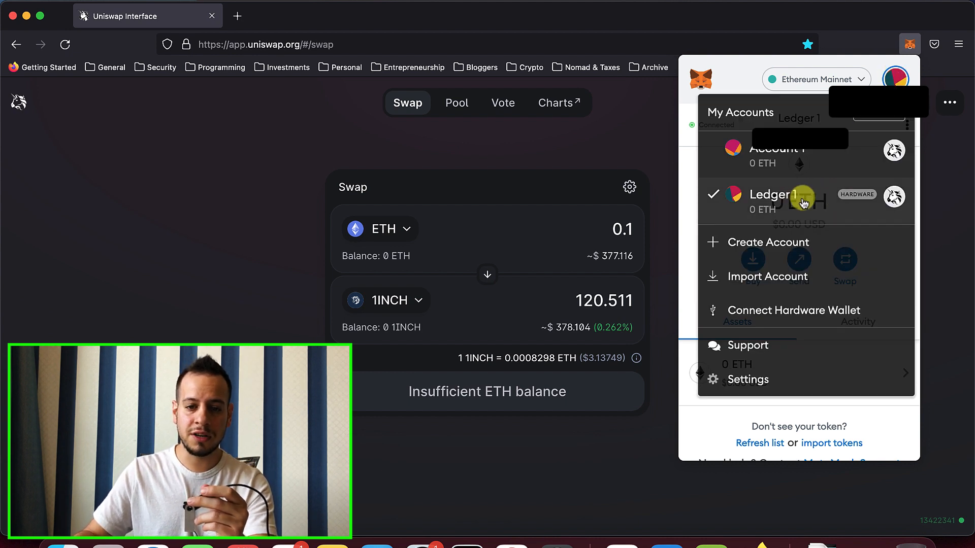